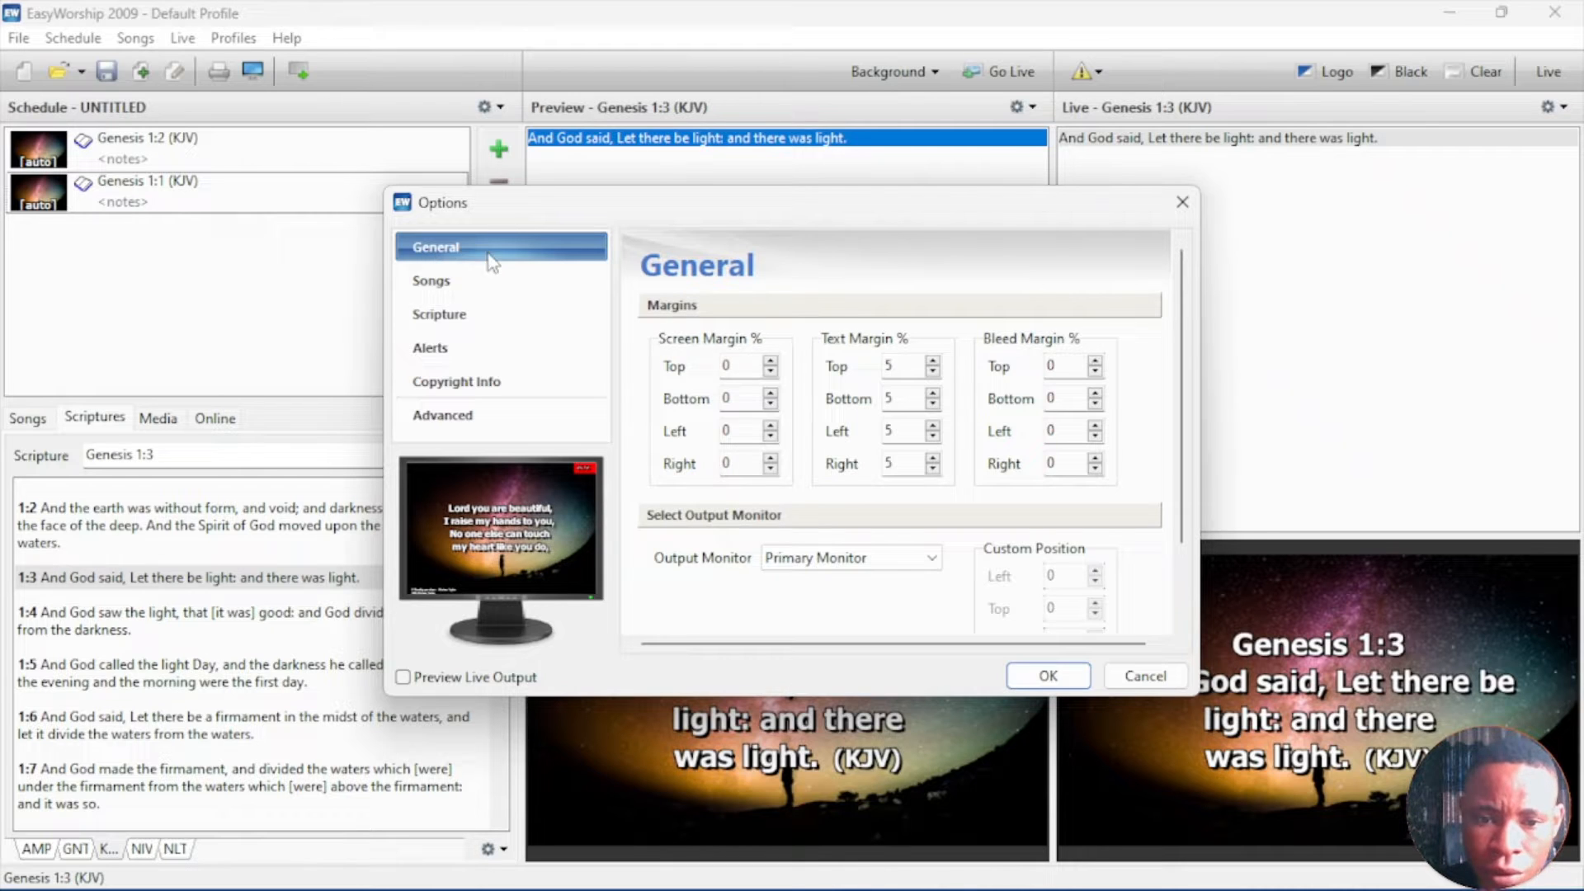
mouse_move(730, 505)
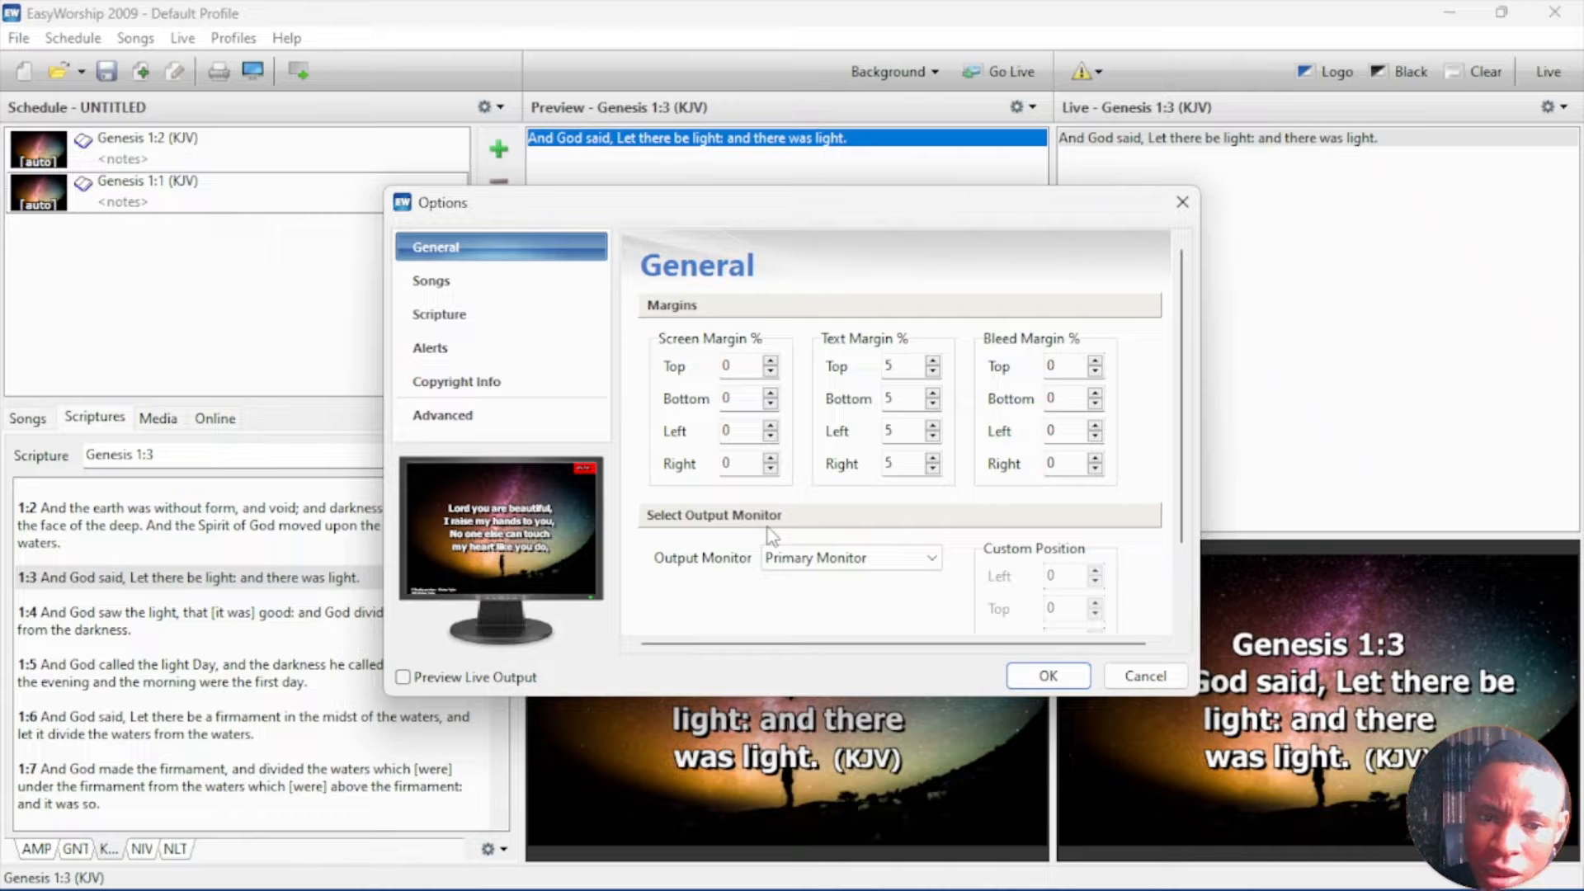
Step: Set the Output Monitor to Custom Position in the General options
click(848, 558)
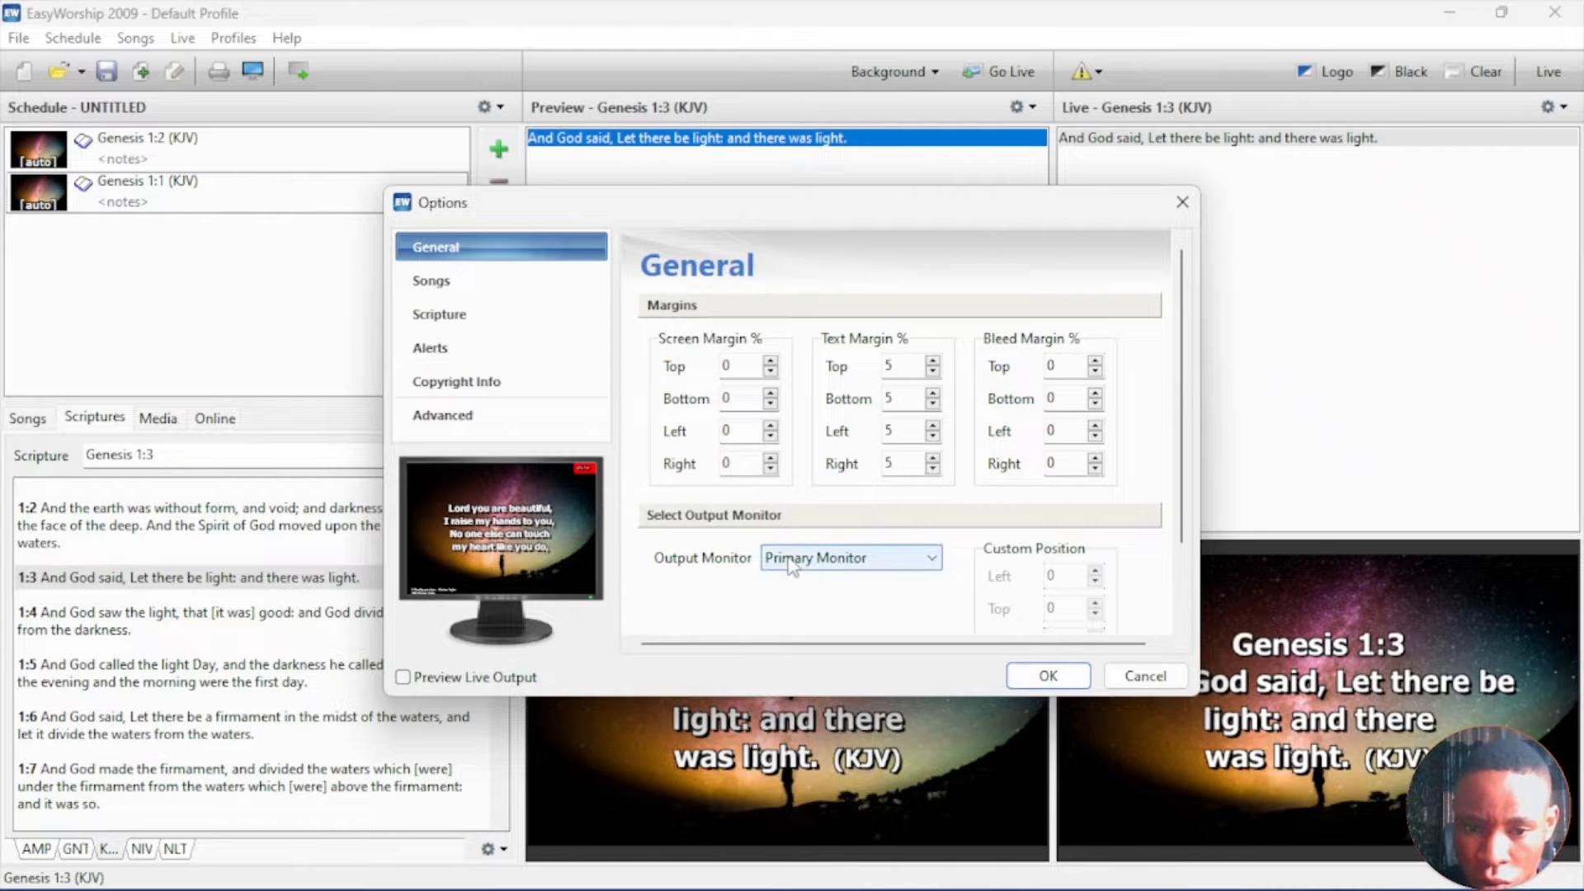
click(852, 558)
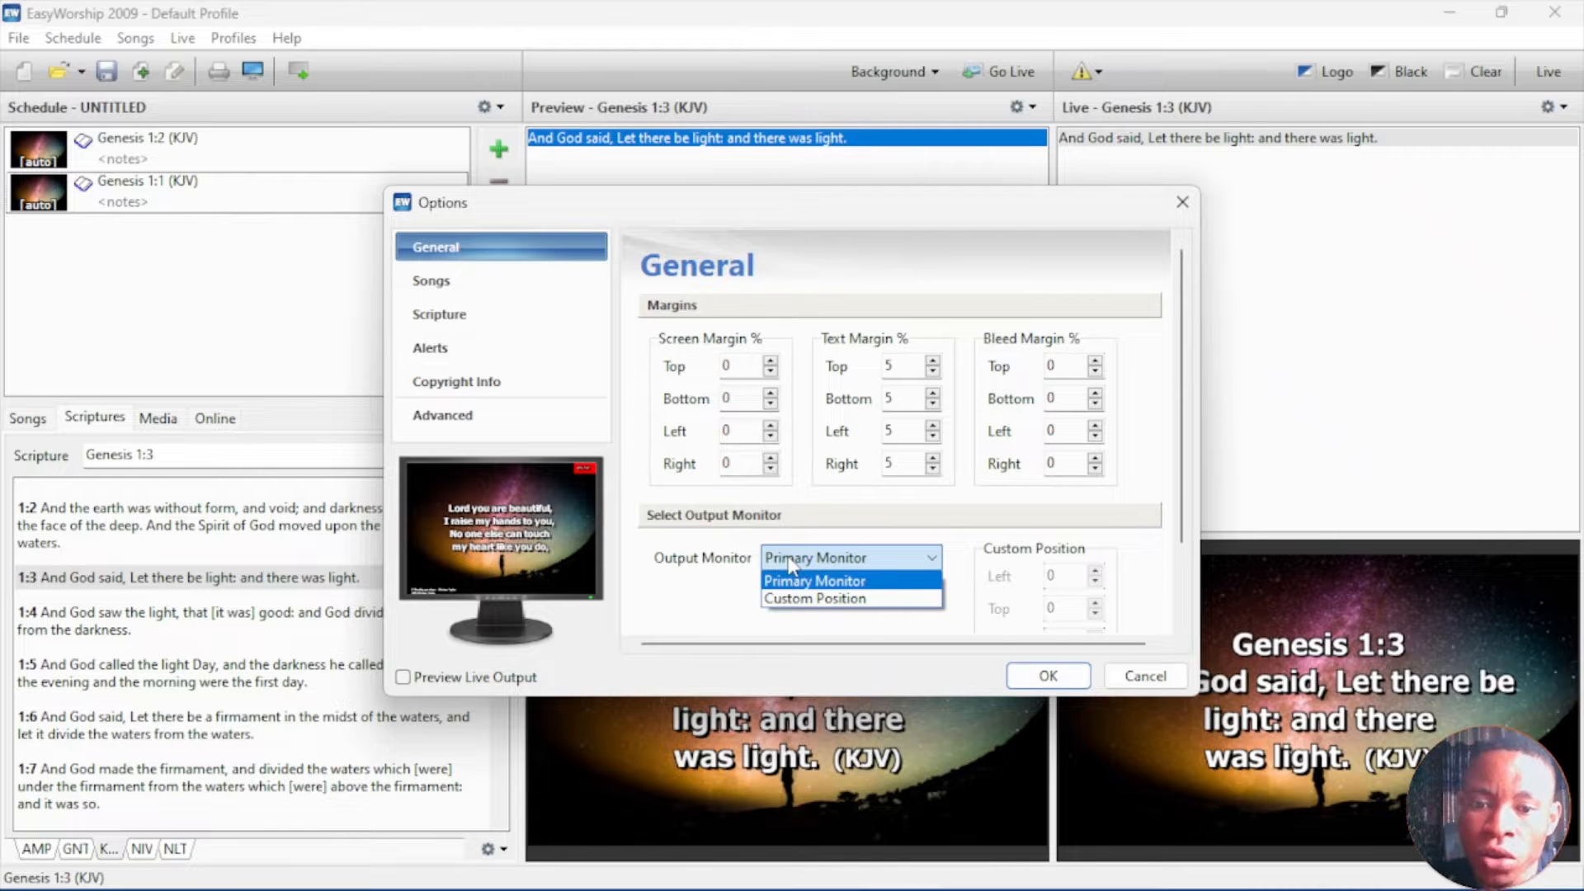
mouse_move(814, 597)
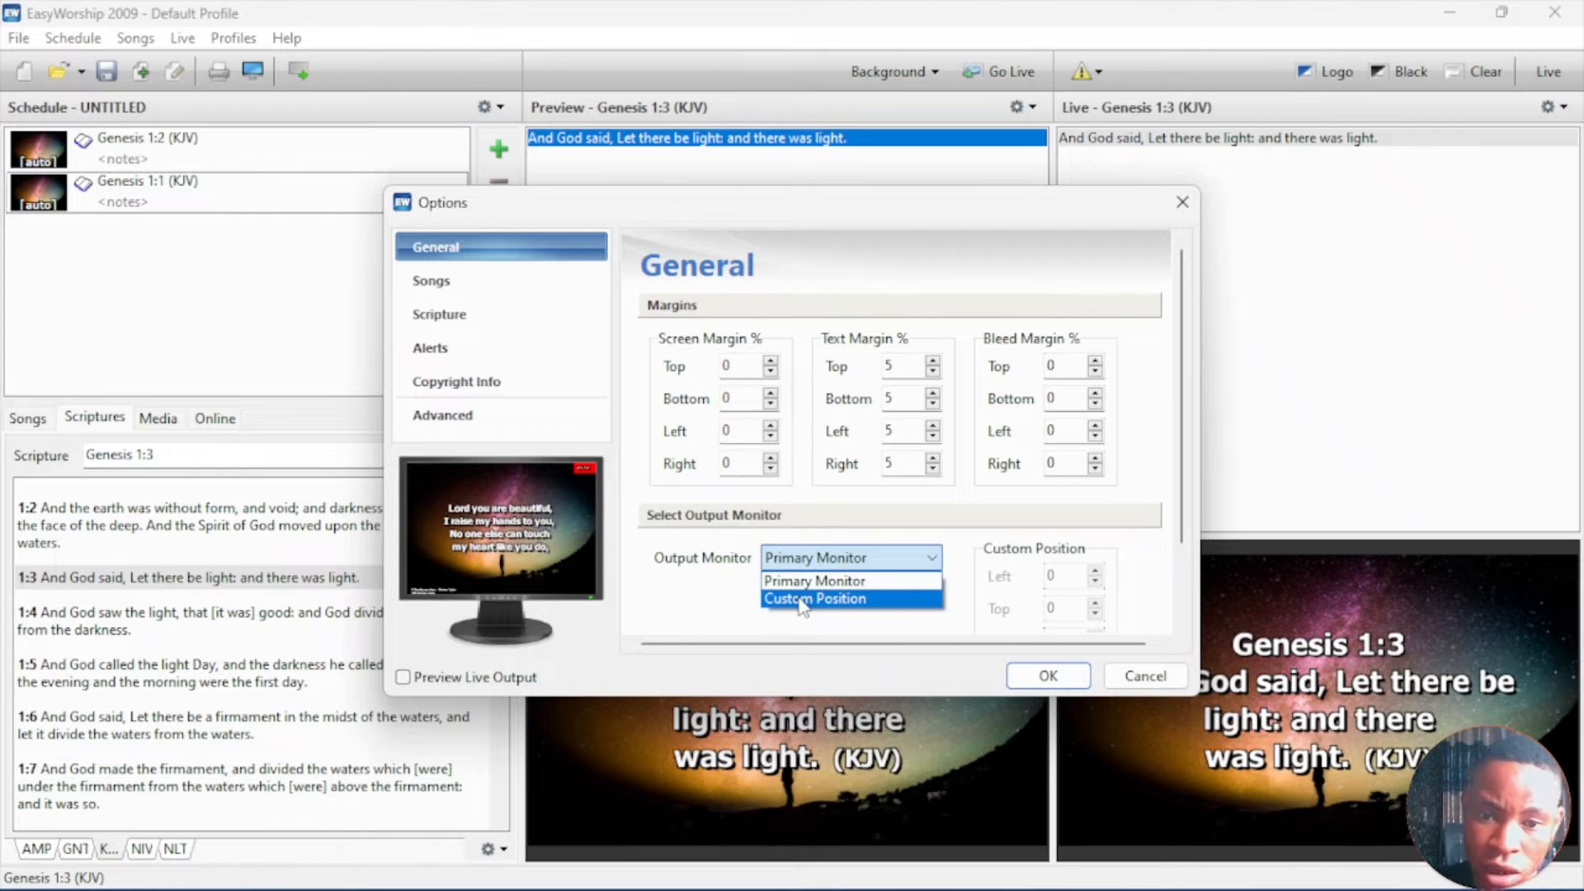
click(814, 597)
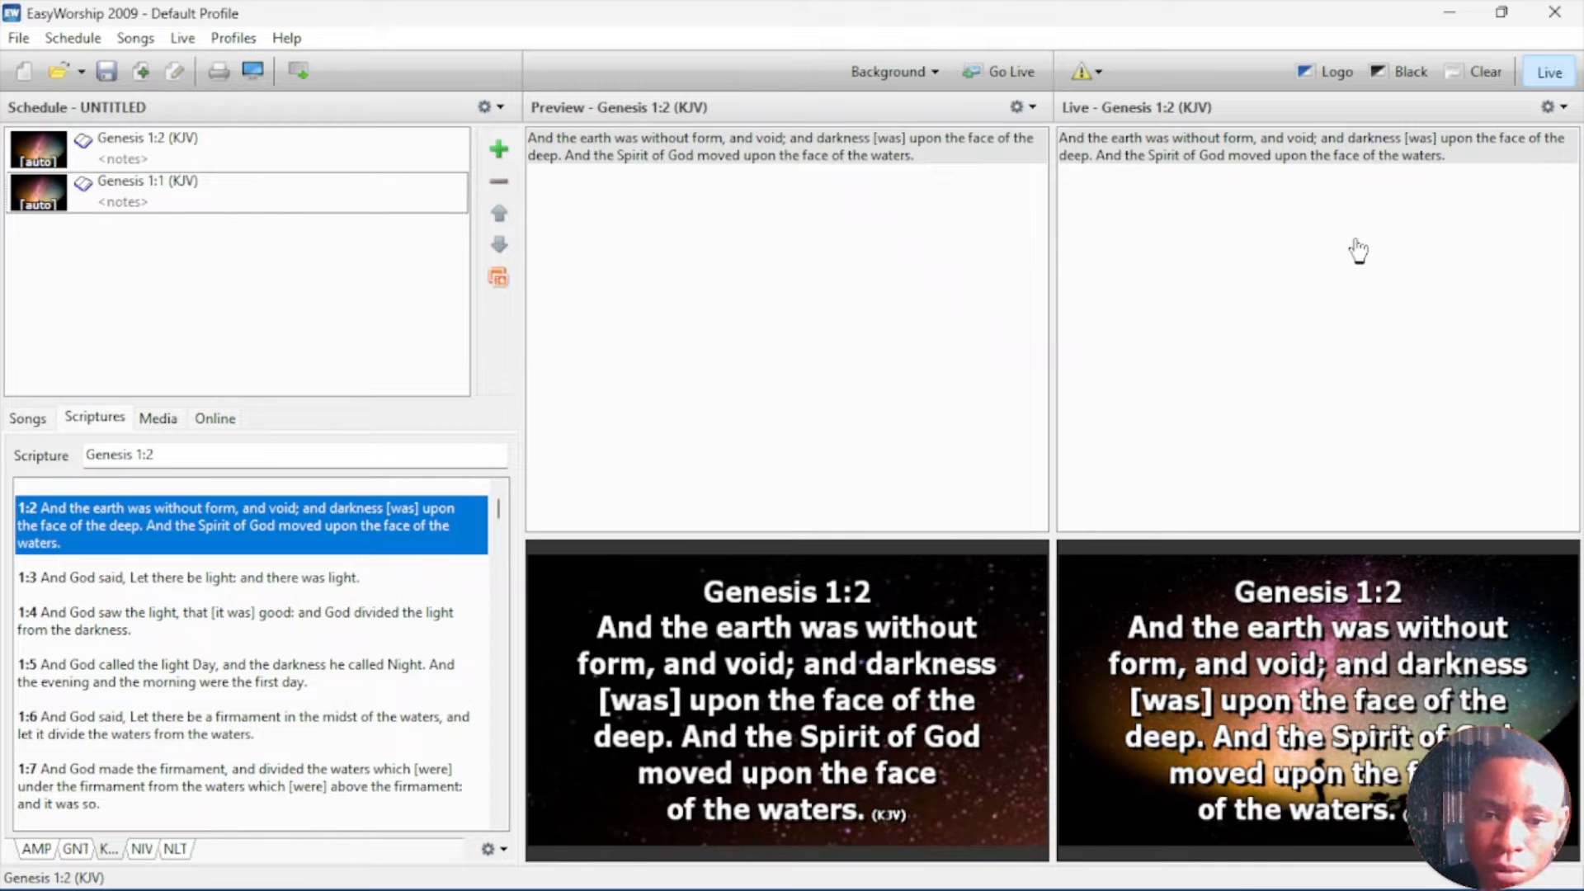
mouse_move(1241, 291)
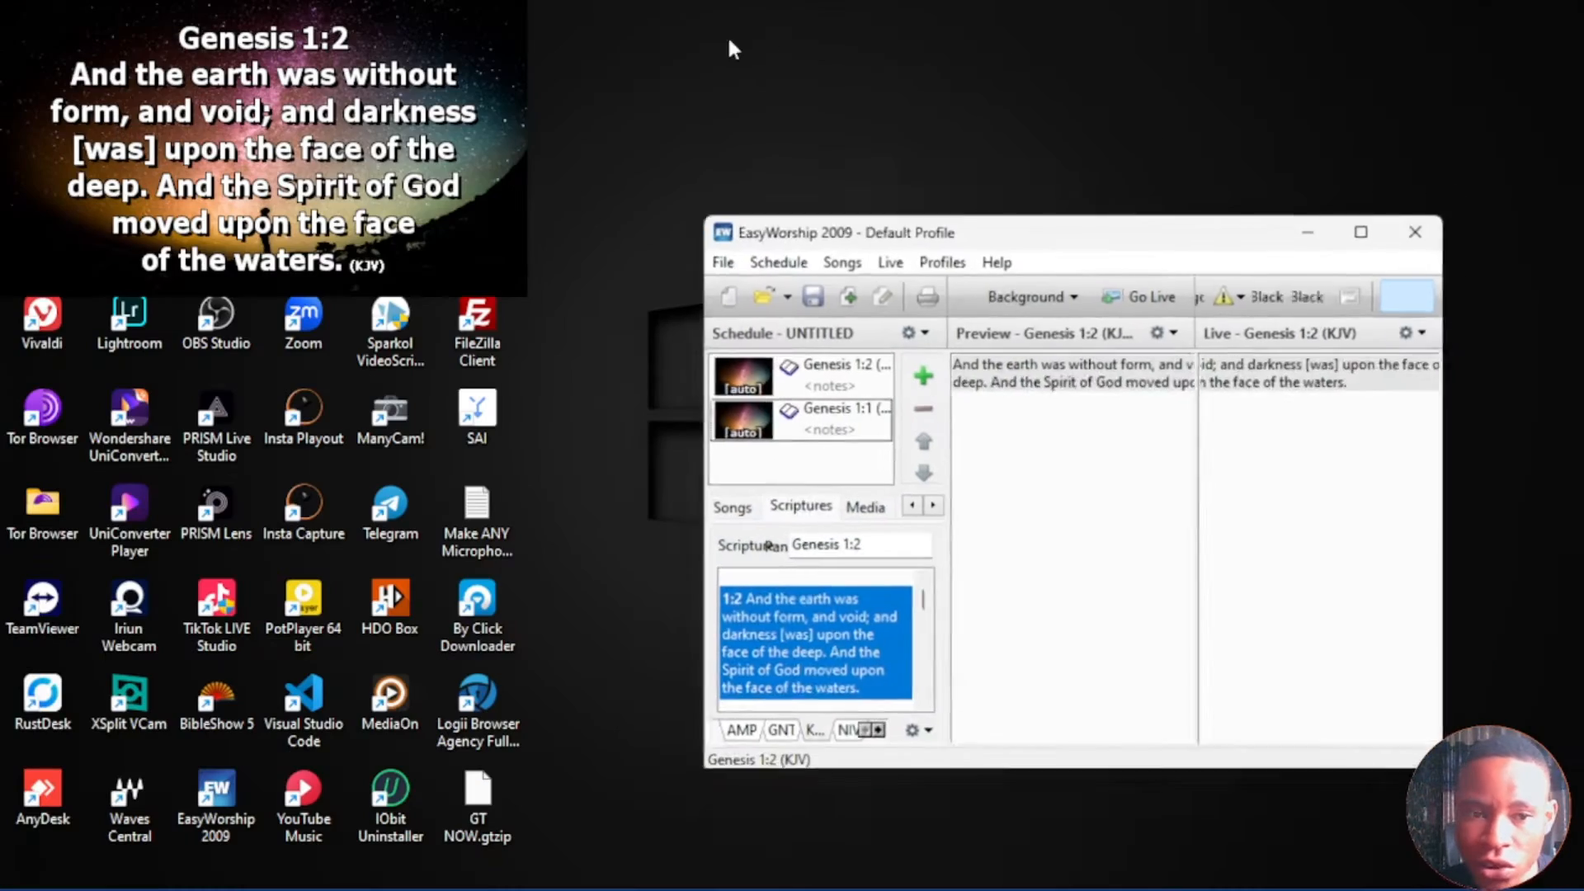
Step: Bring OBS Studio to the front with the MAINREC$ scene active
click(1140, 297)
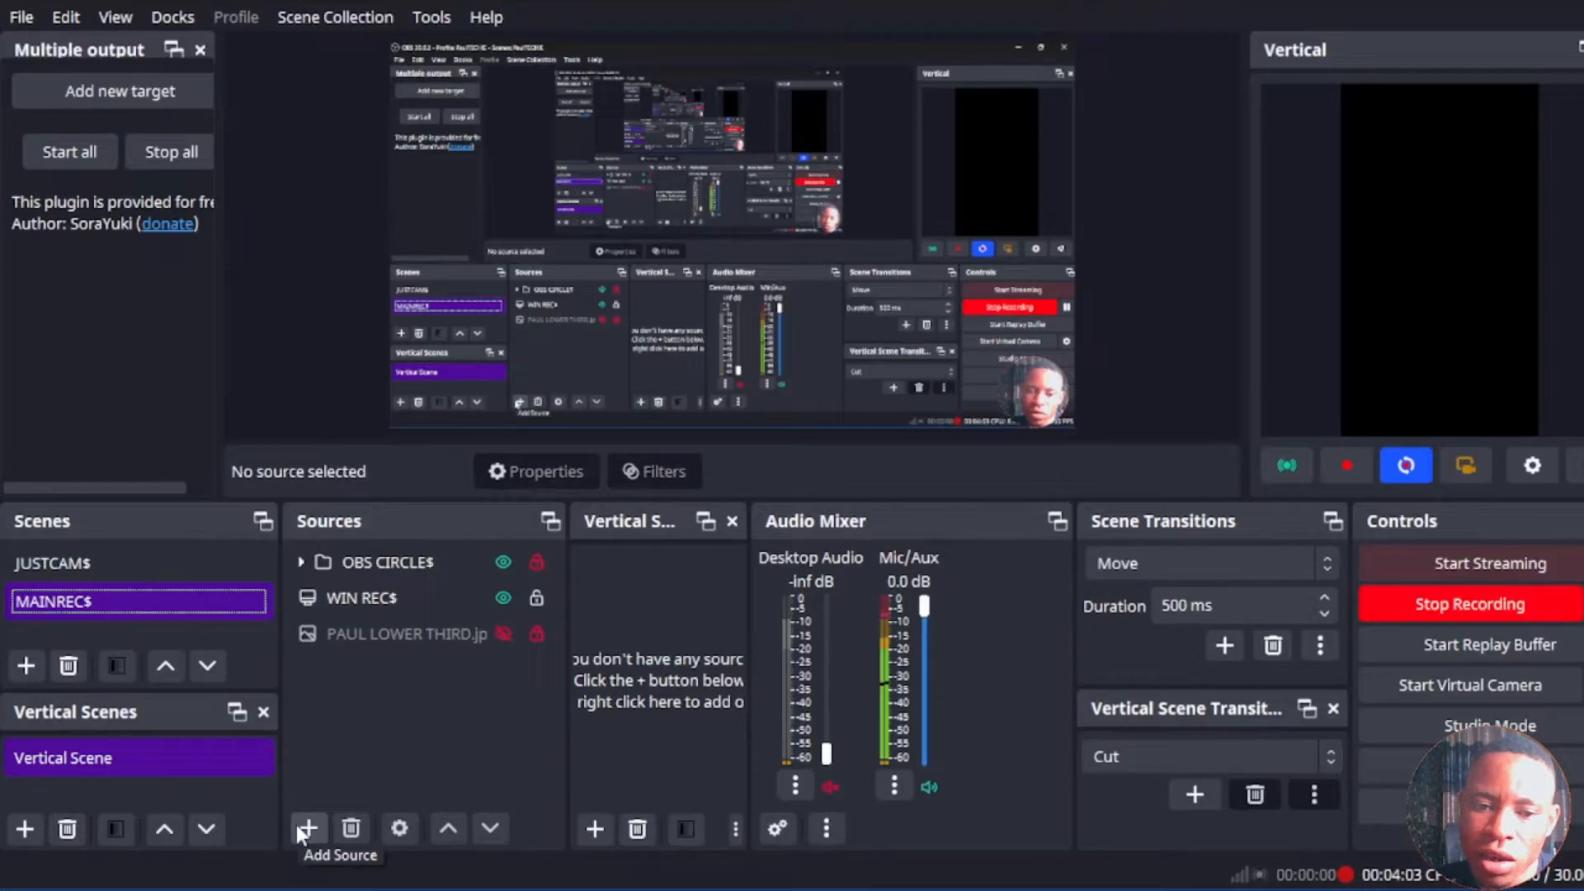
Step: Add a Window Capture source named 'BIB' to the MAINREC$ scene
click(309, 828)
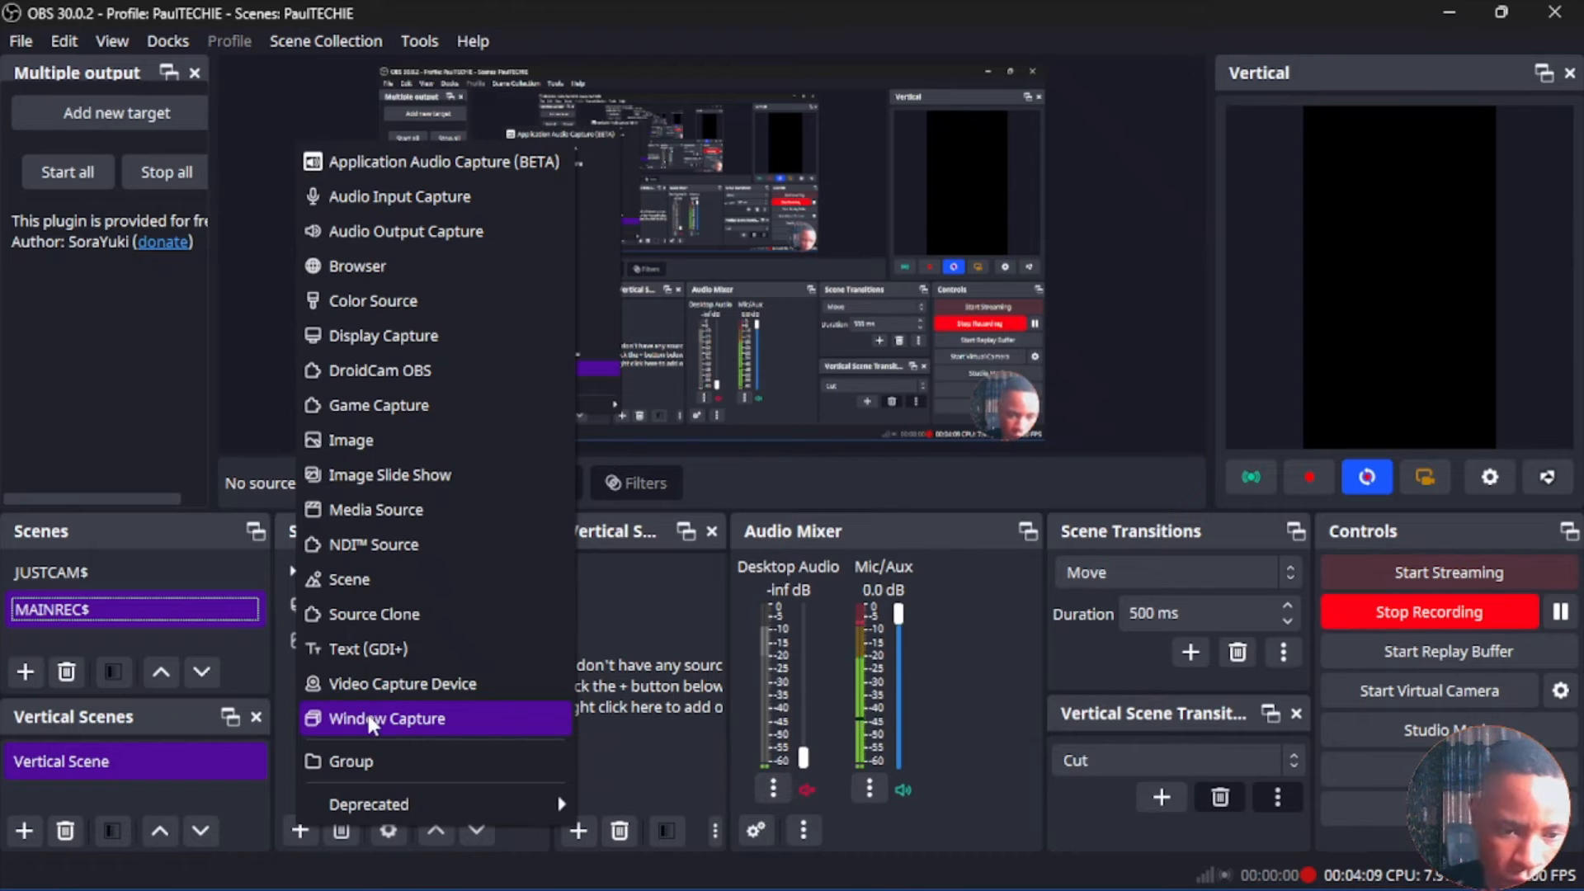
click(386, 718)
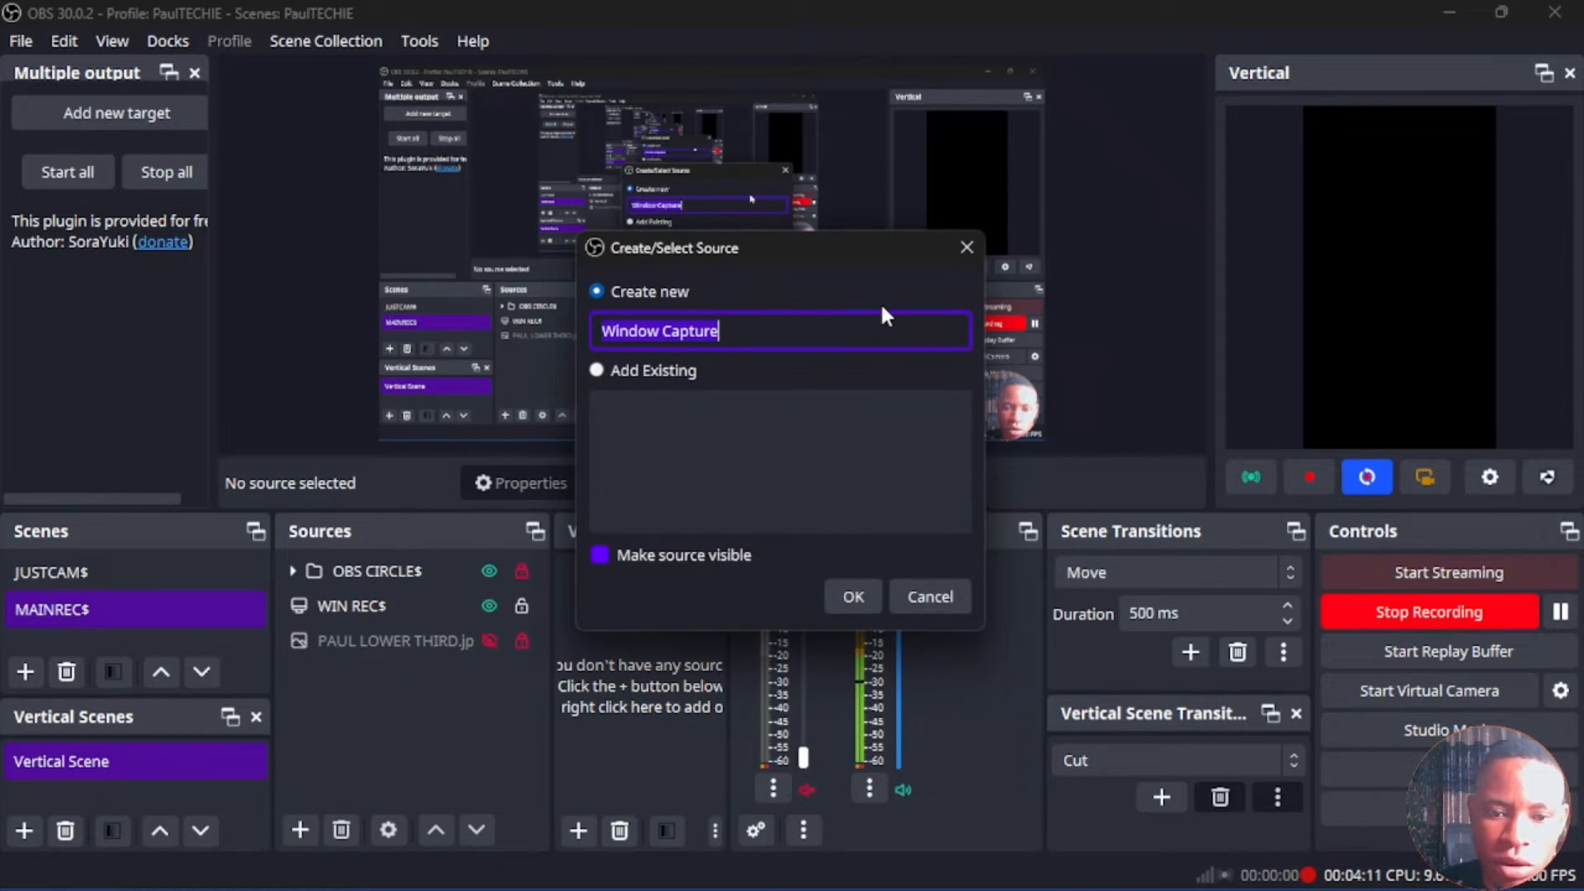
text(BIB)
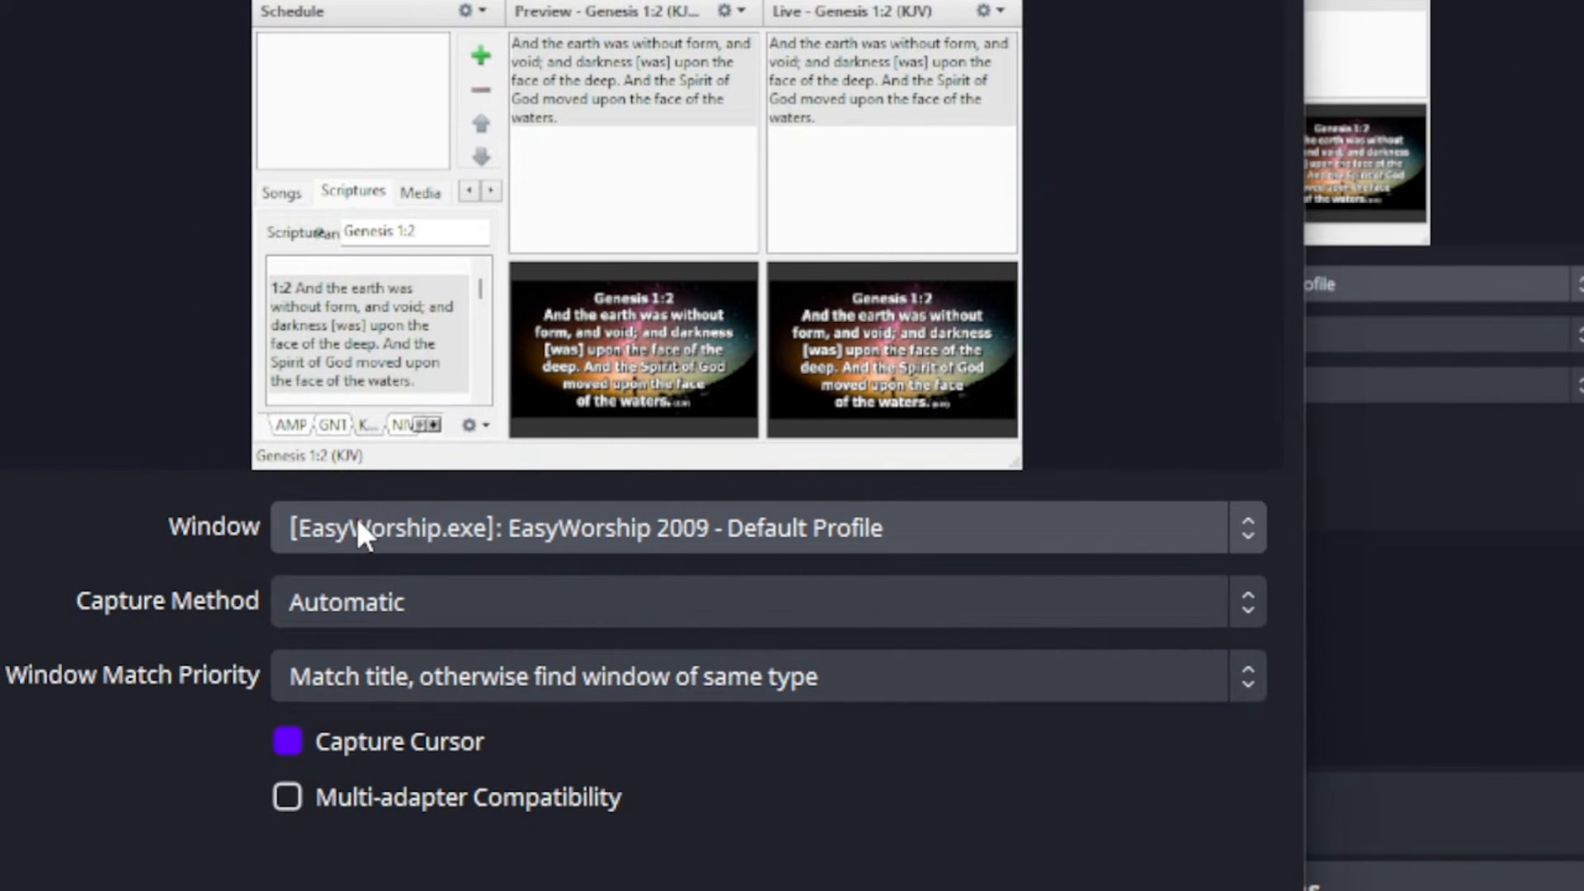
Step: Point the BIBLE 9 source at the [EasyWorship.exe]: Live Output window and confirm
click(1248, 528)
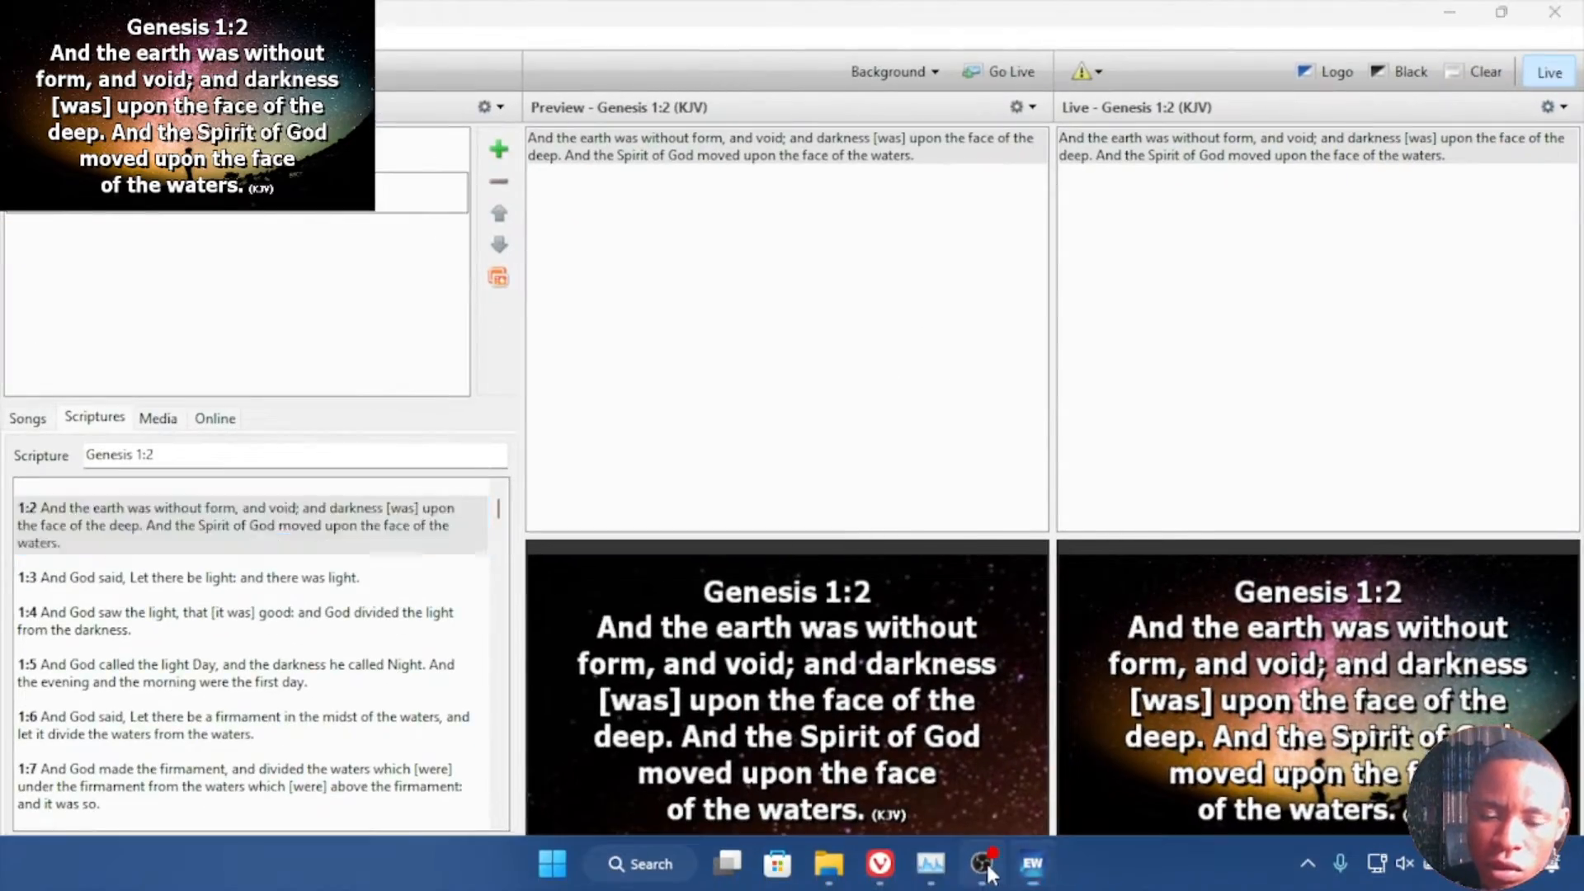
click(985, 863)
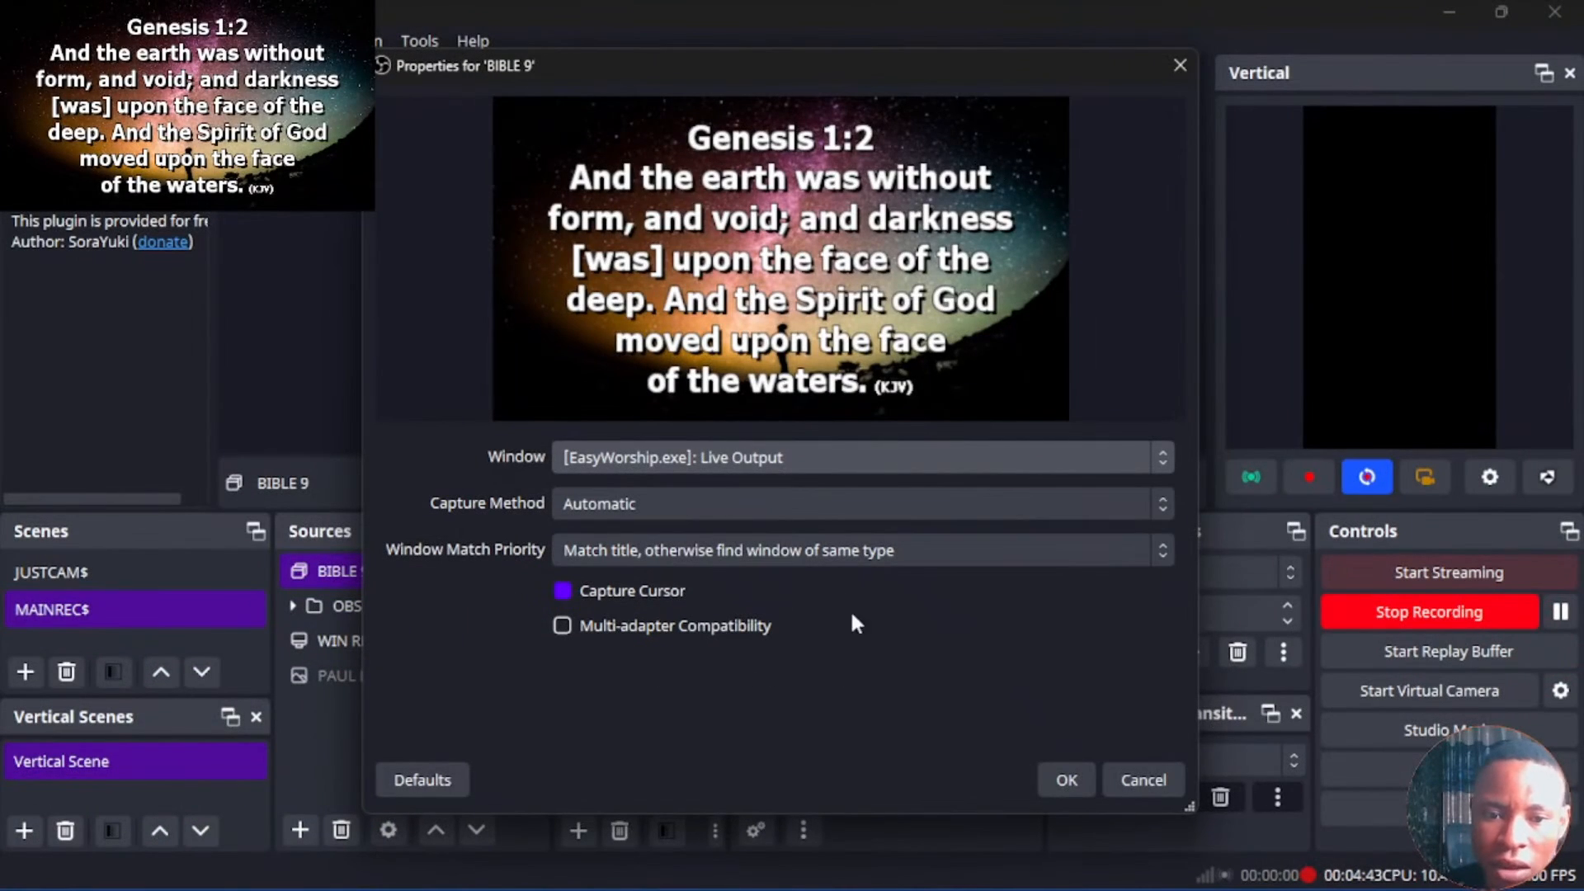
click(1065, 779)
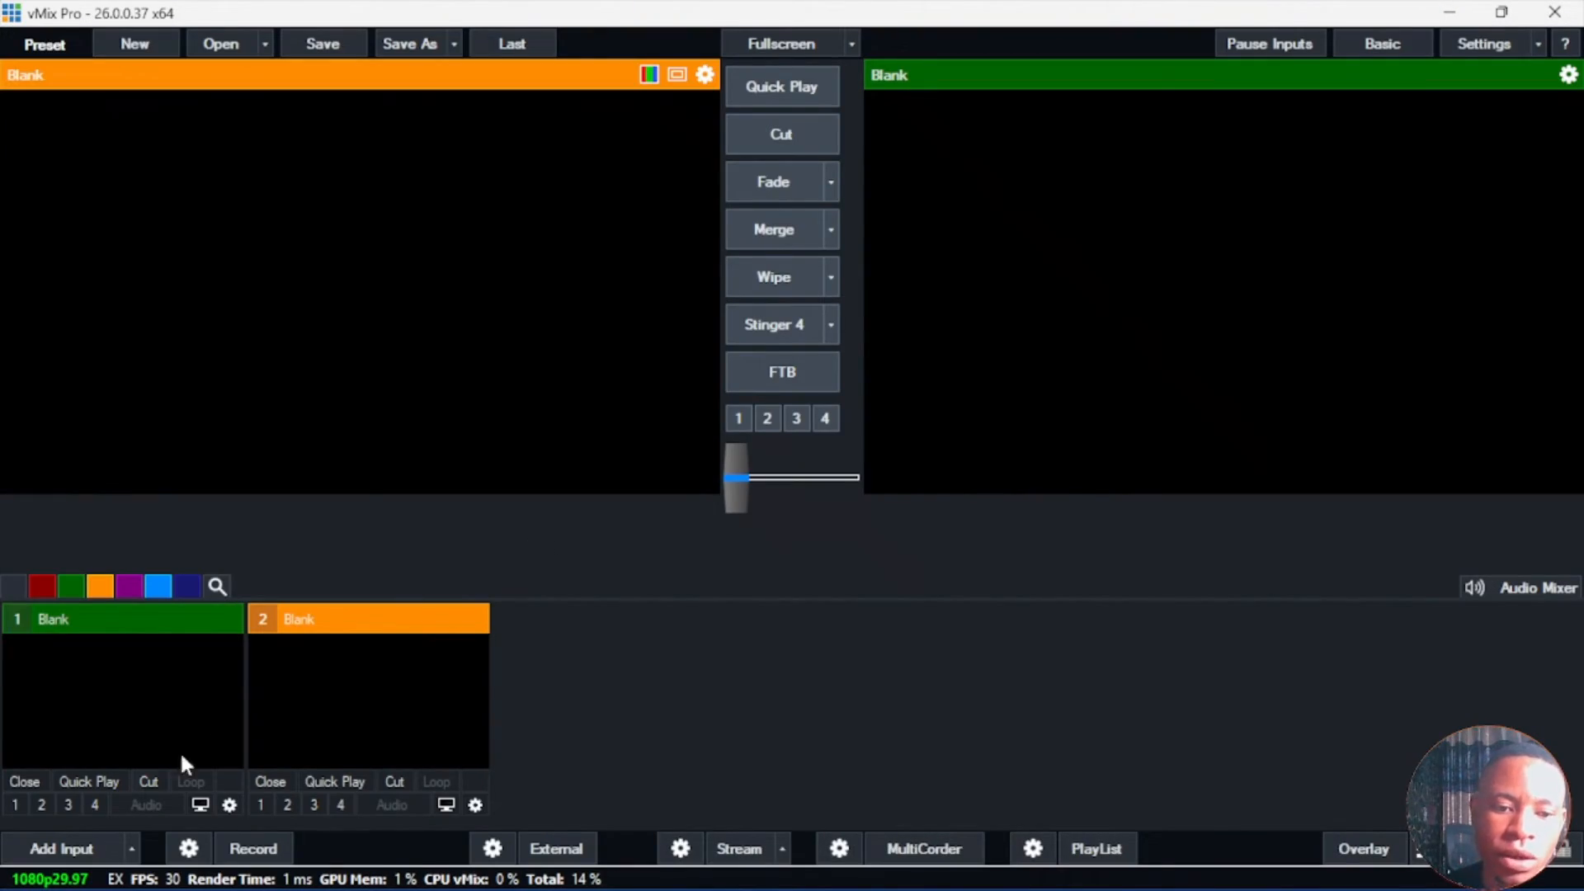
mouse_move(61, 848)
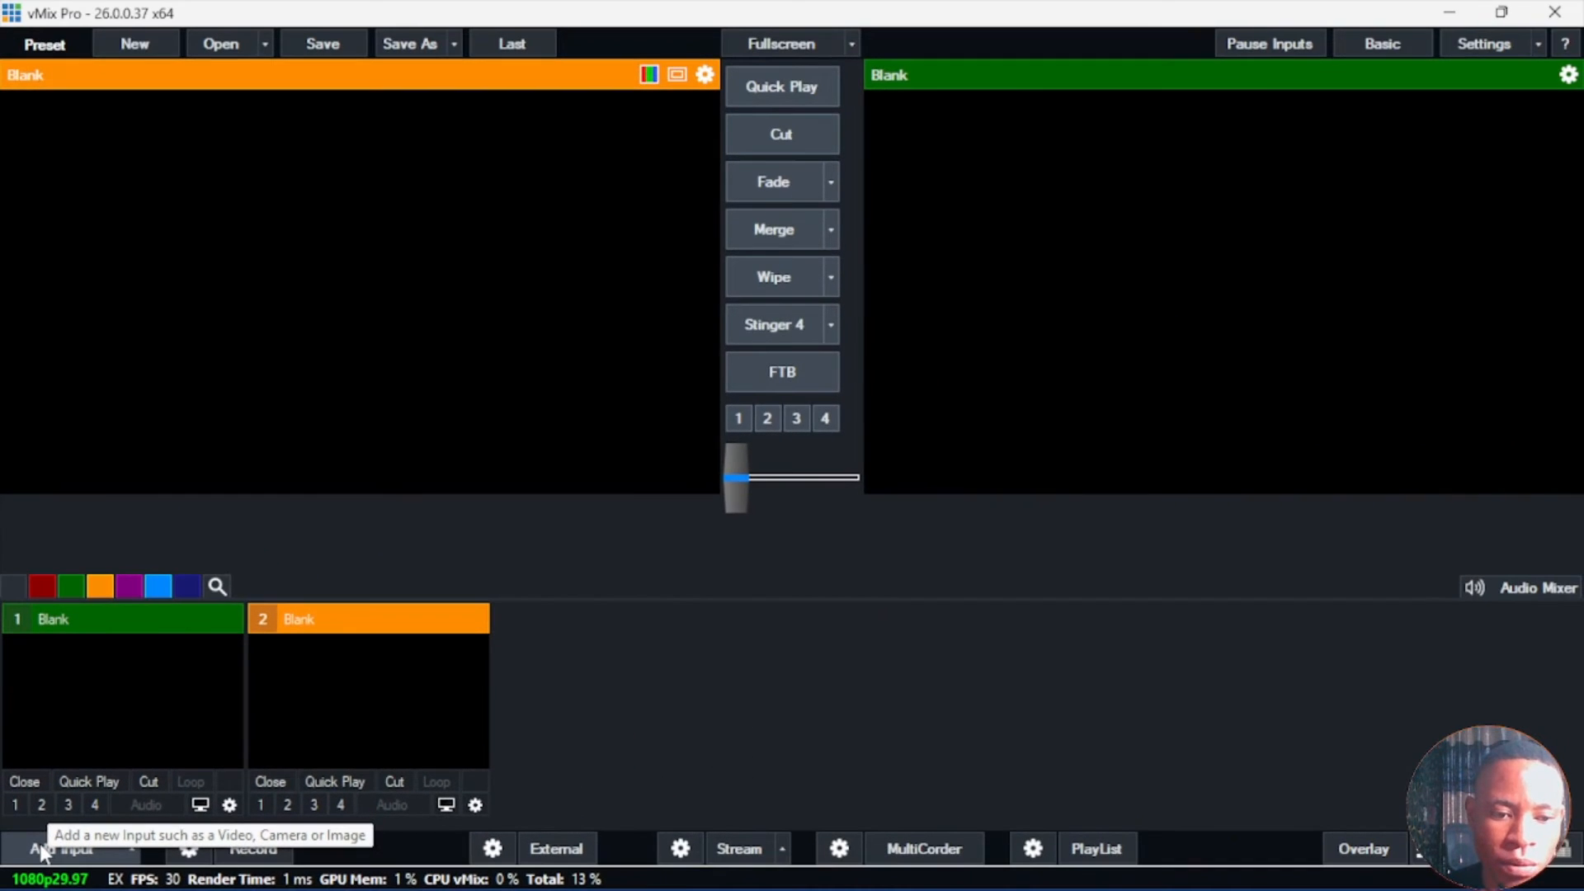
mouse_move(269, 581)
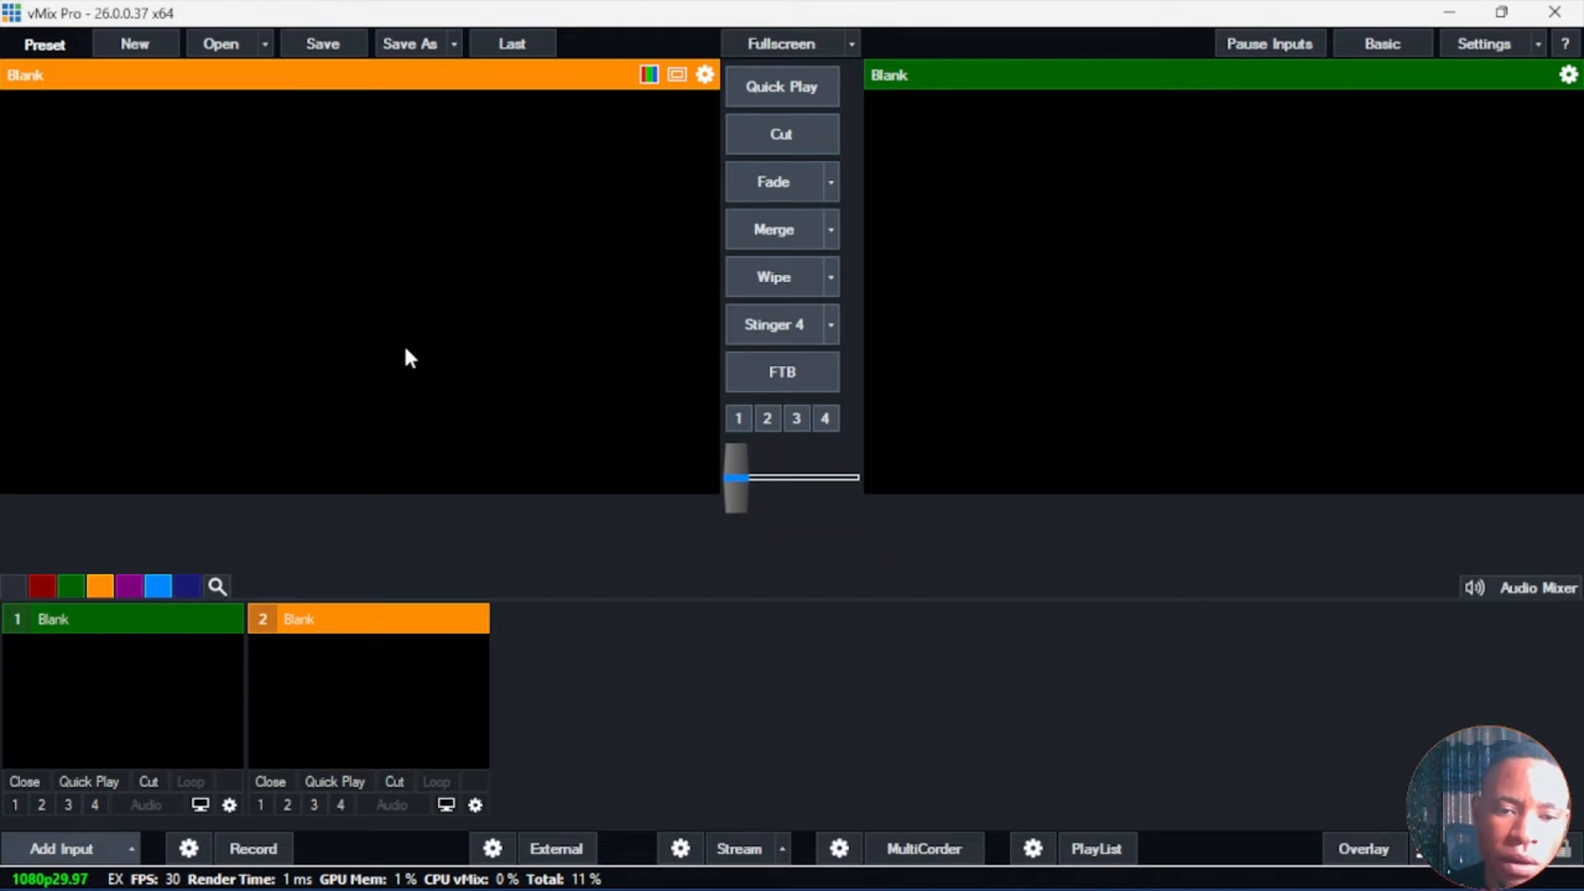
Step: Add a Local Desktop Capture input of the EasyWorship Live Output window as input 2
click(61, 848)
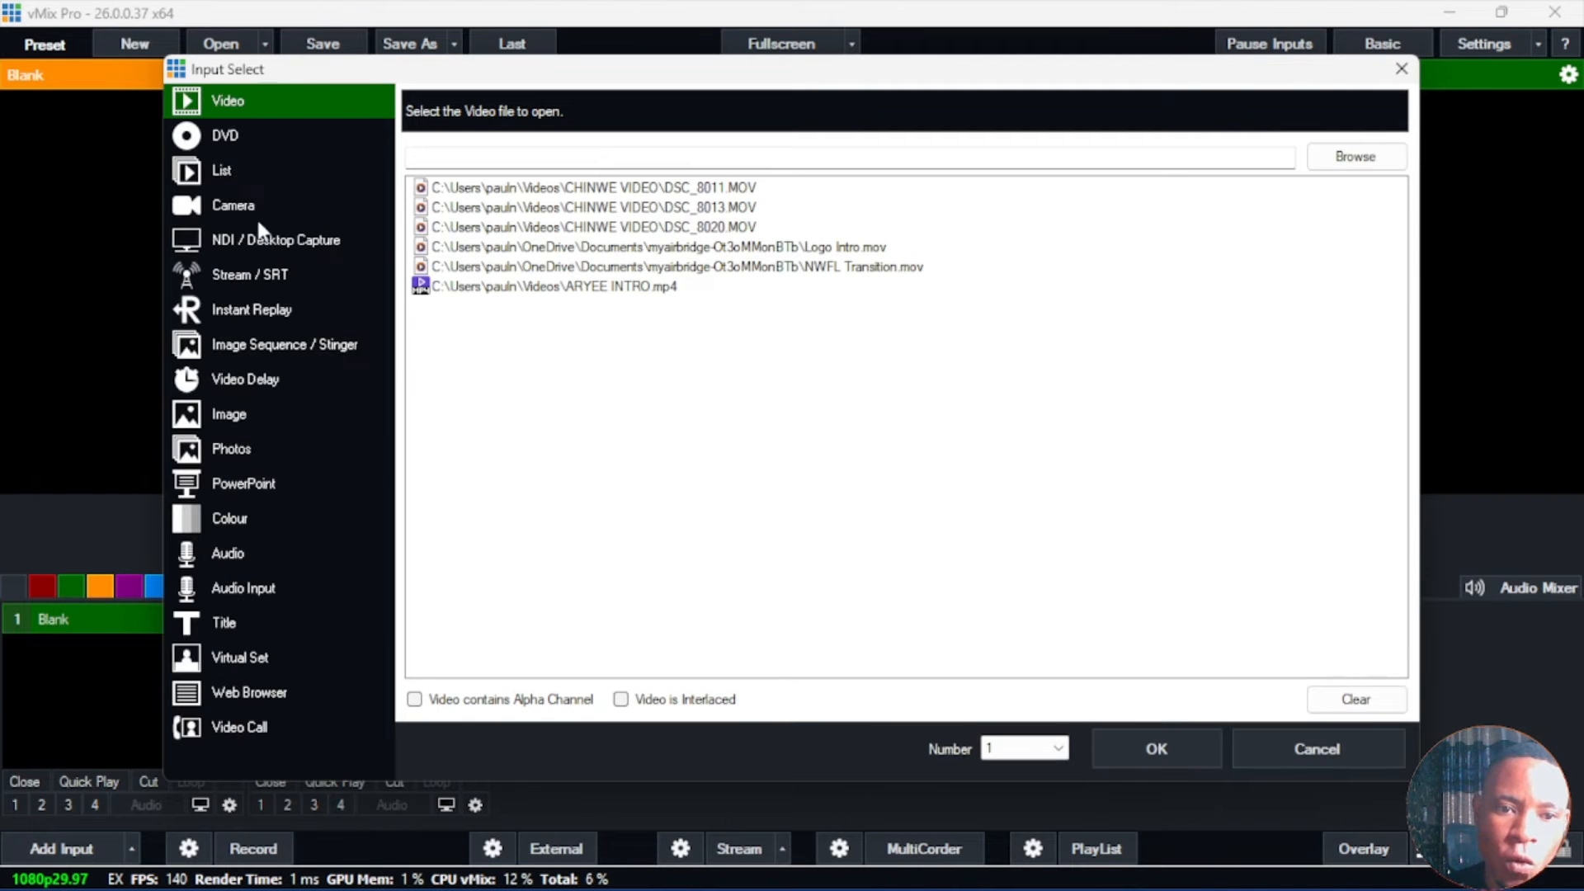
click(275, 240)
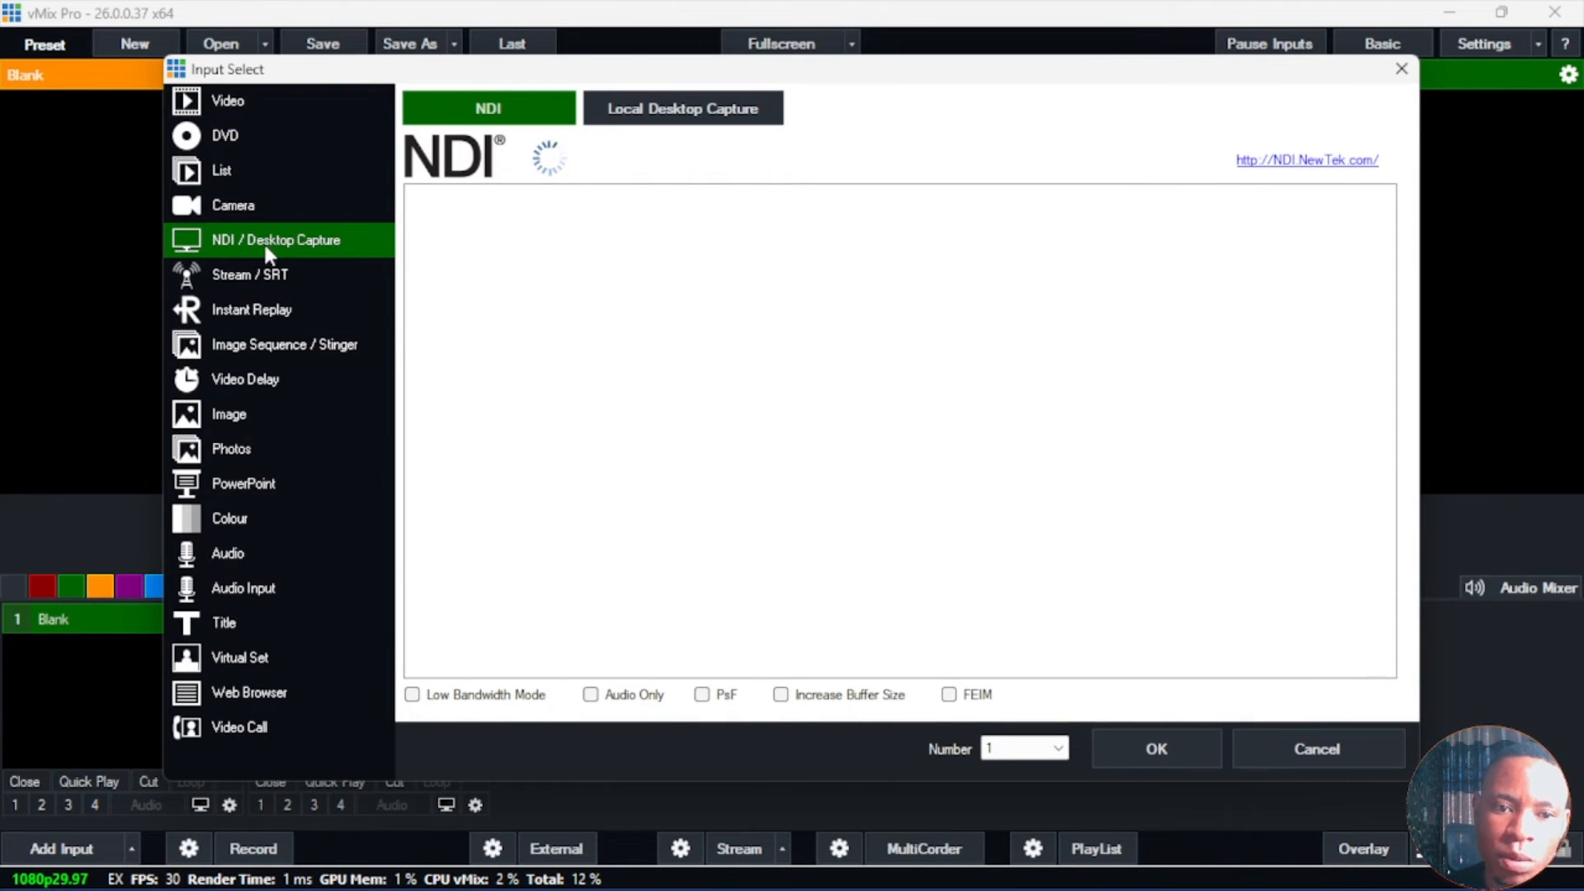
click(681, 109)
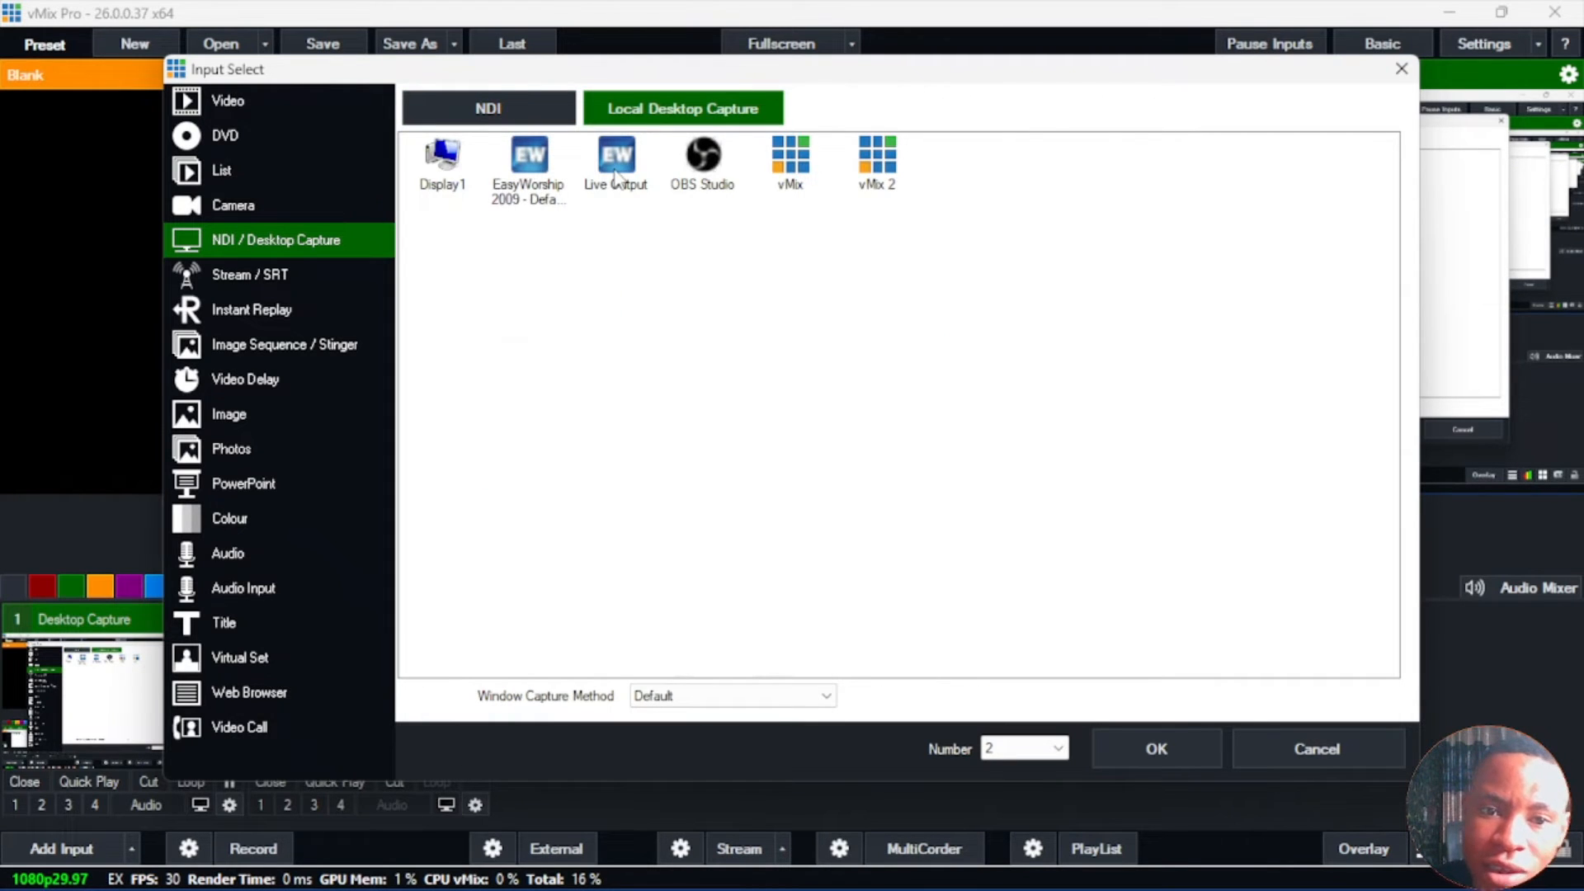
click(615, 162)
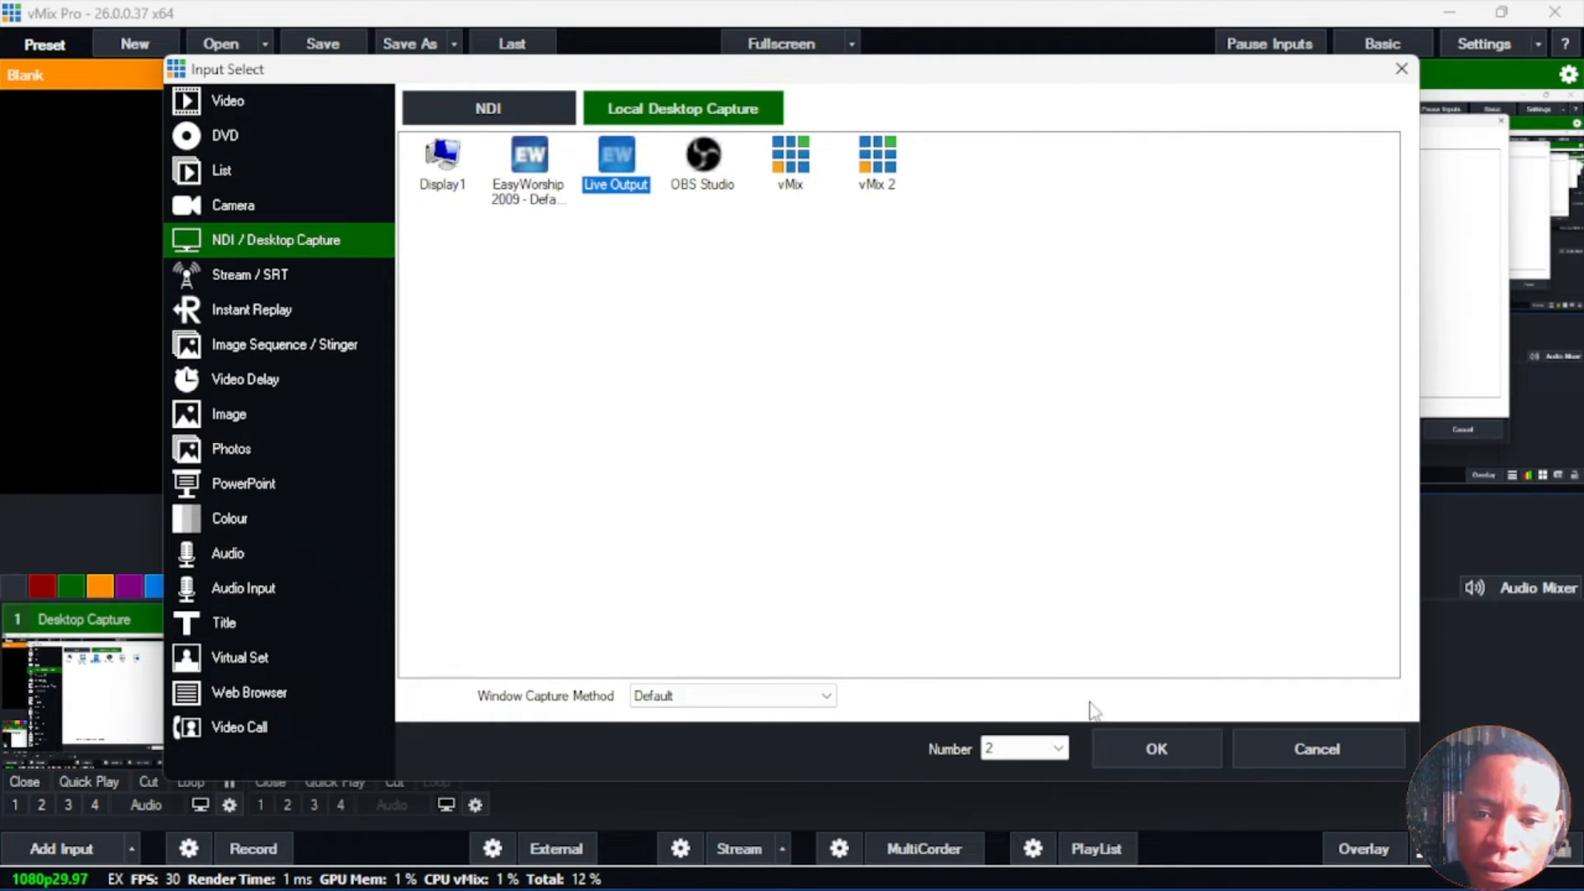
click(1155, 749)
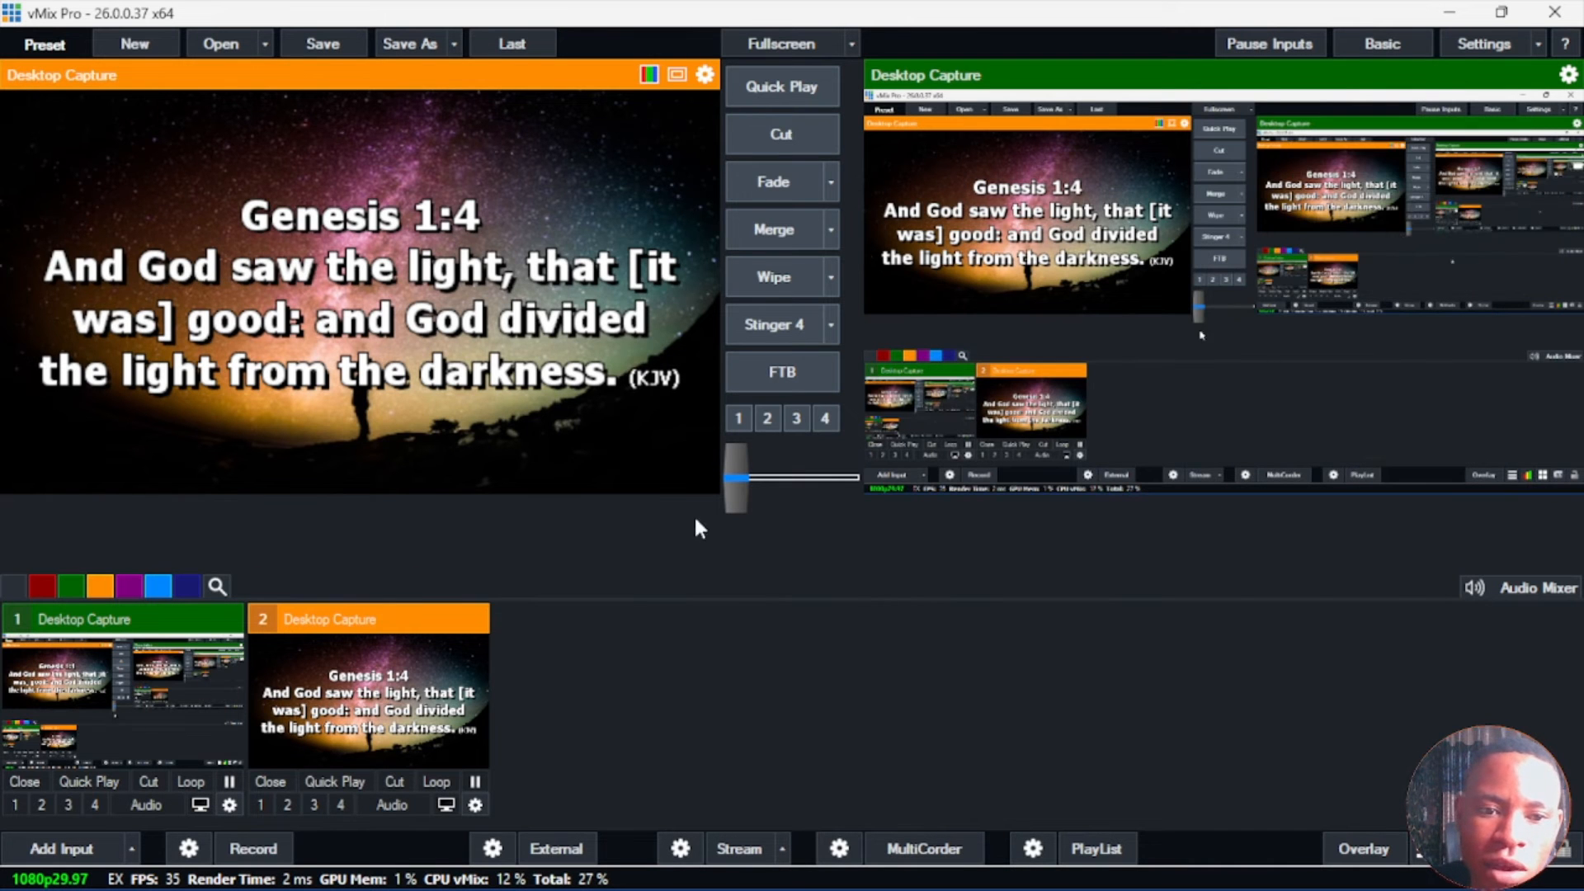